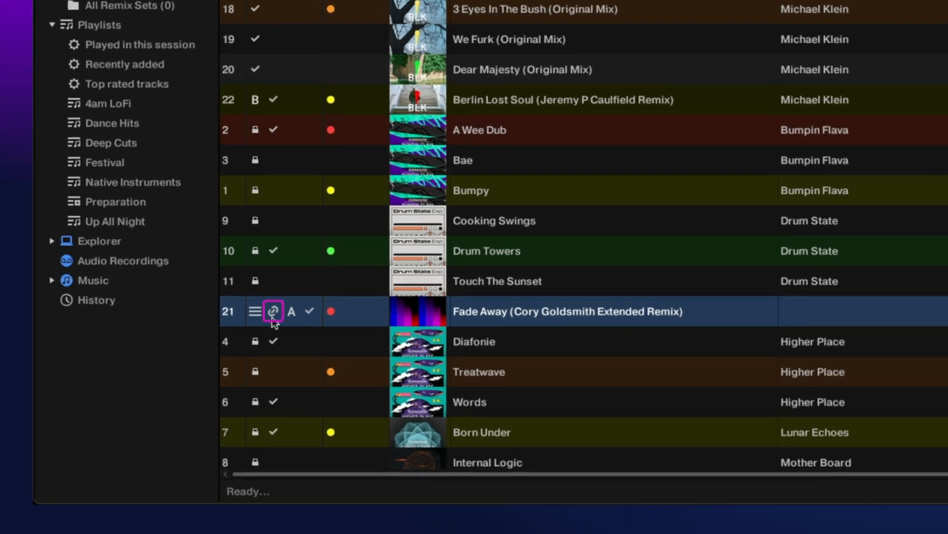
pyautogui.moveTo(449, 313)
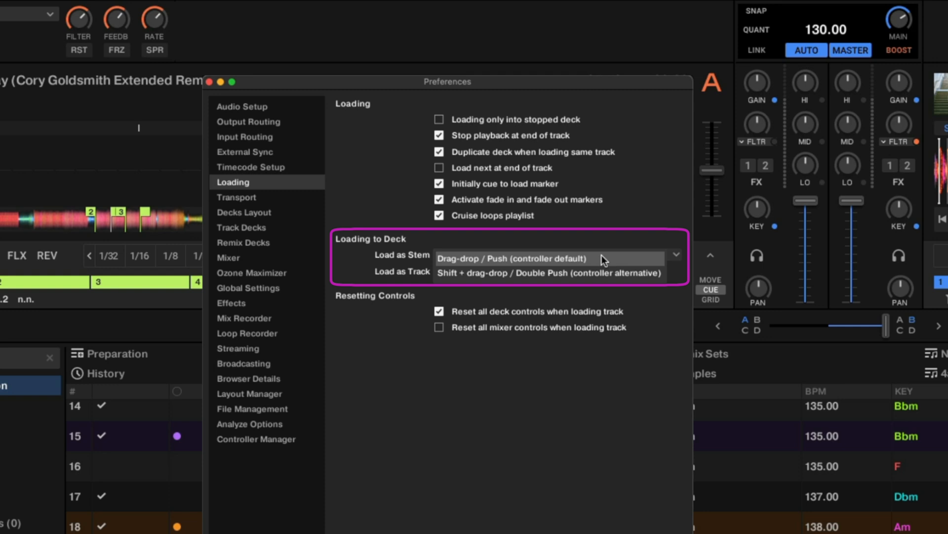
# Review the Load as Stem / Load as Track options in Preferences > Loading.
pyautogui.click(210, 82)
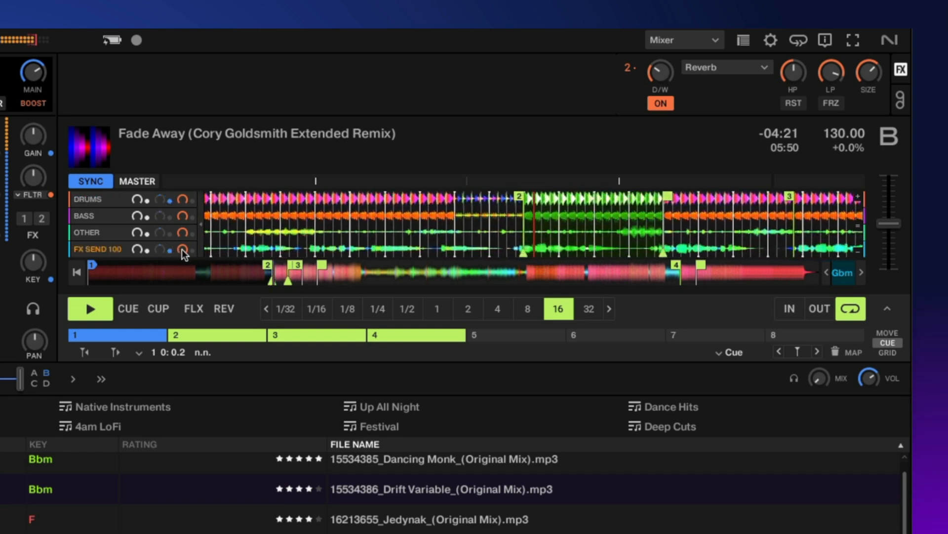
# Turn the vocals stem's FX send knob down to about 55, roughly half.
pyautogui.click(184, 250)
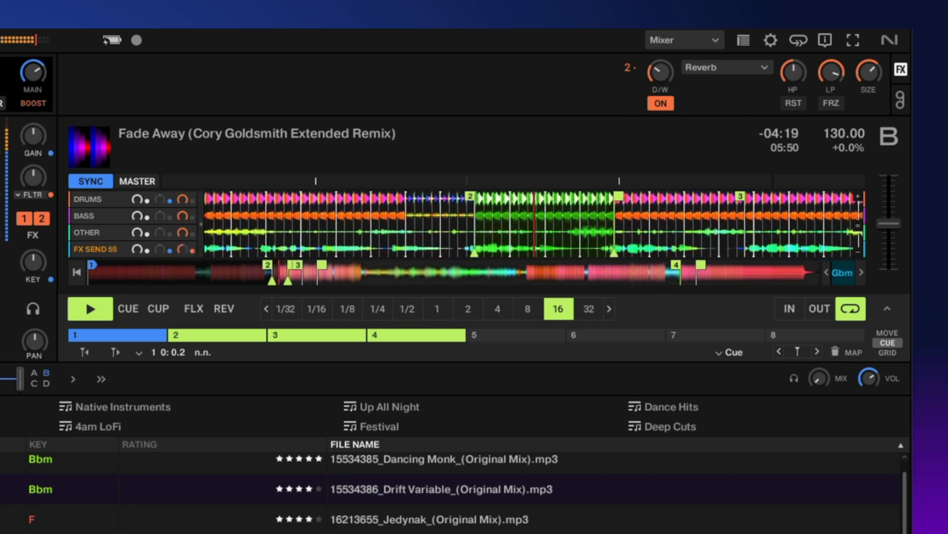
pyautogui.click(94, 249)
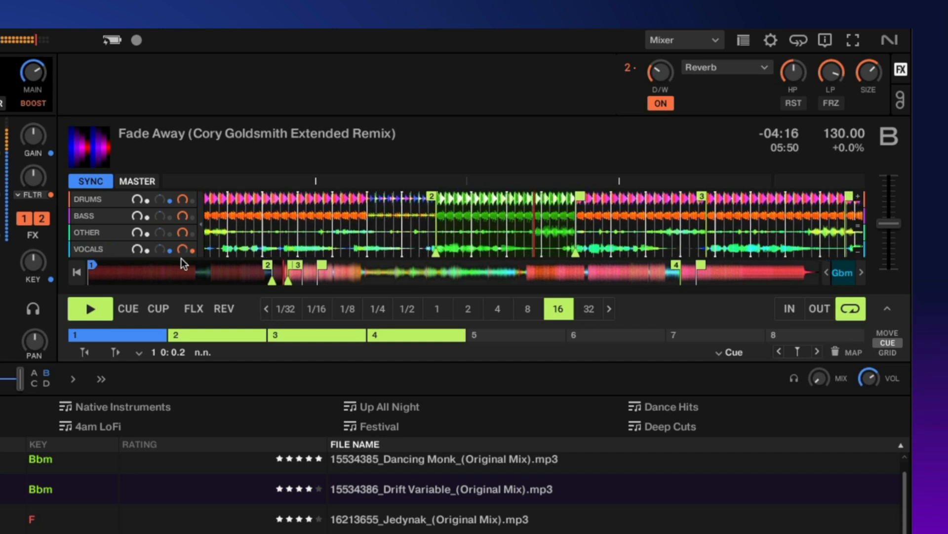